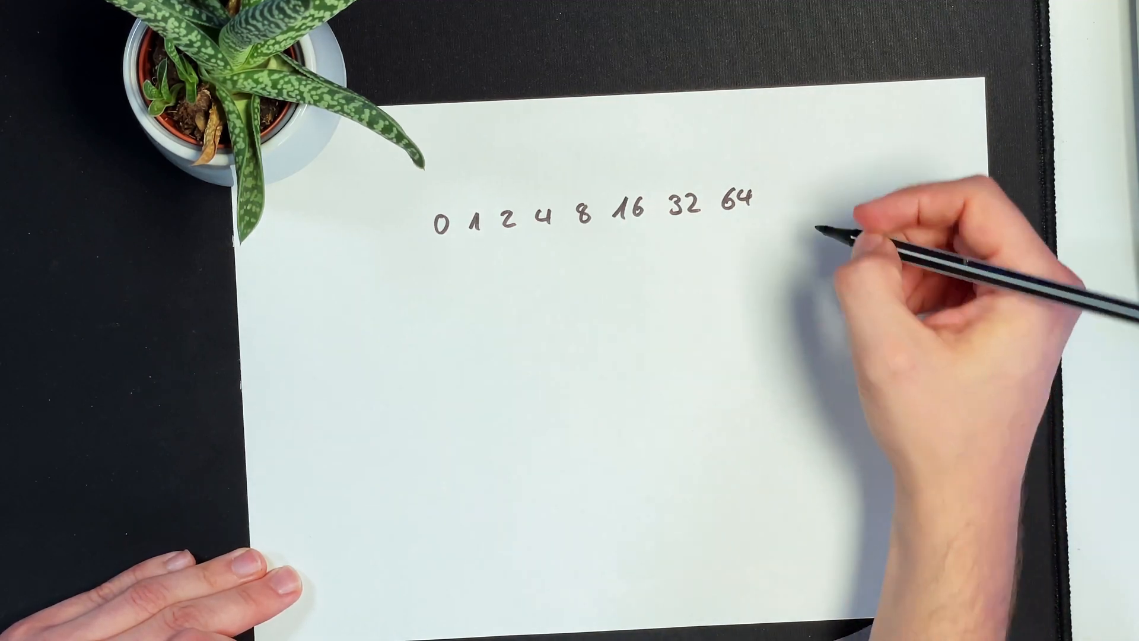
{"action": "type", "text": "2"}
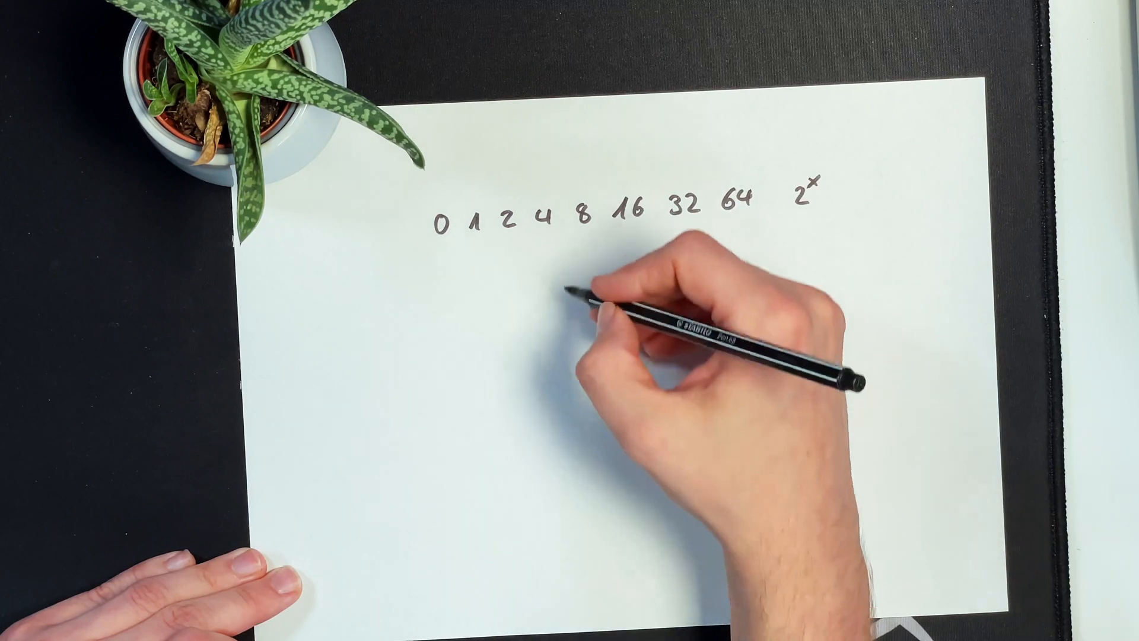
{"action": "type", "text": "23"}
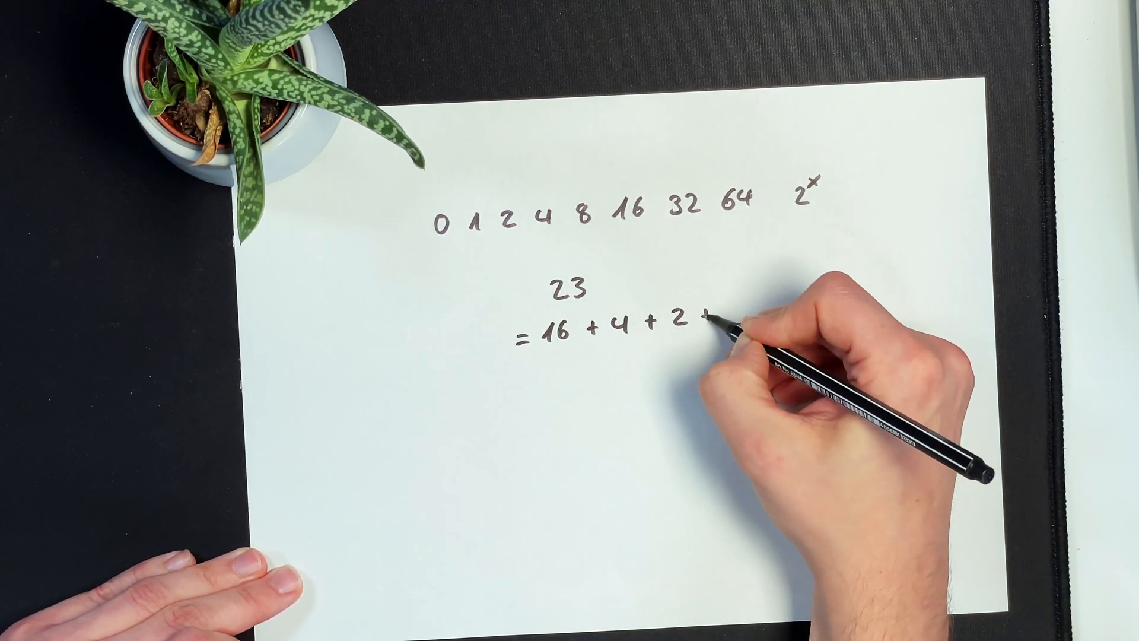
{"action": "type", "text": "+1"}
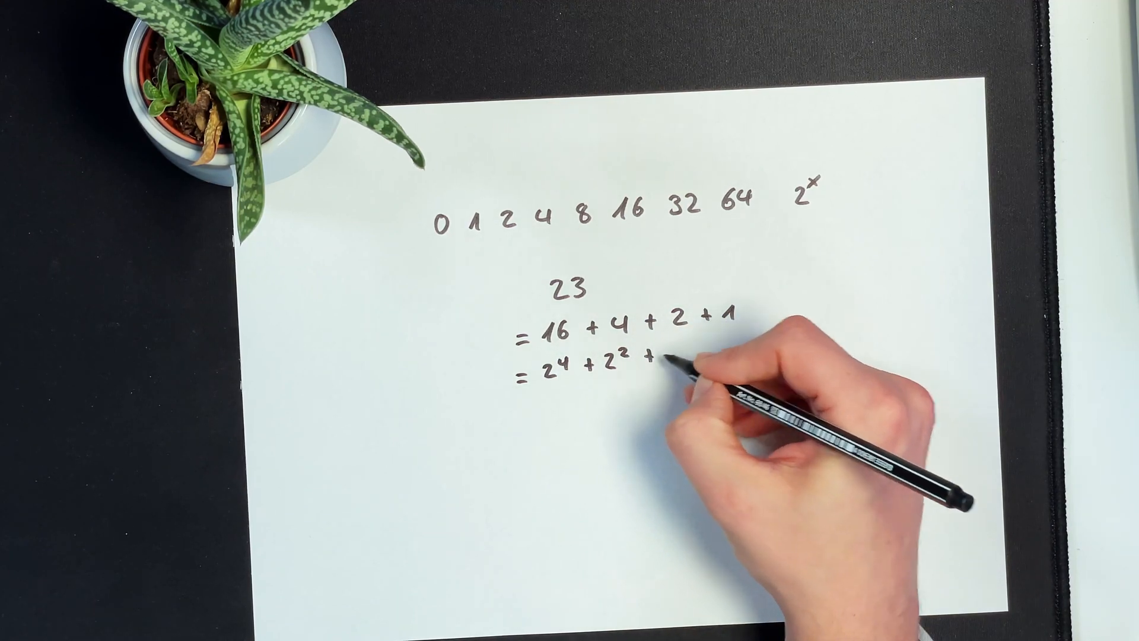
{"action": "type", "text": "2^1 + 2^0"}
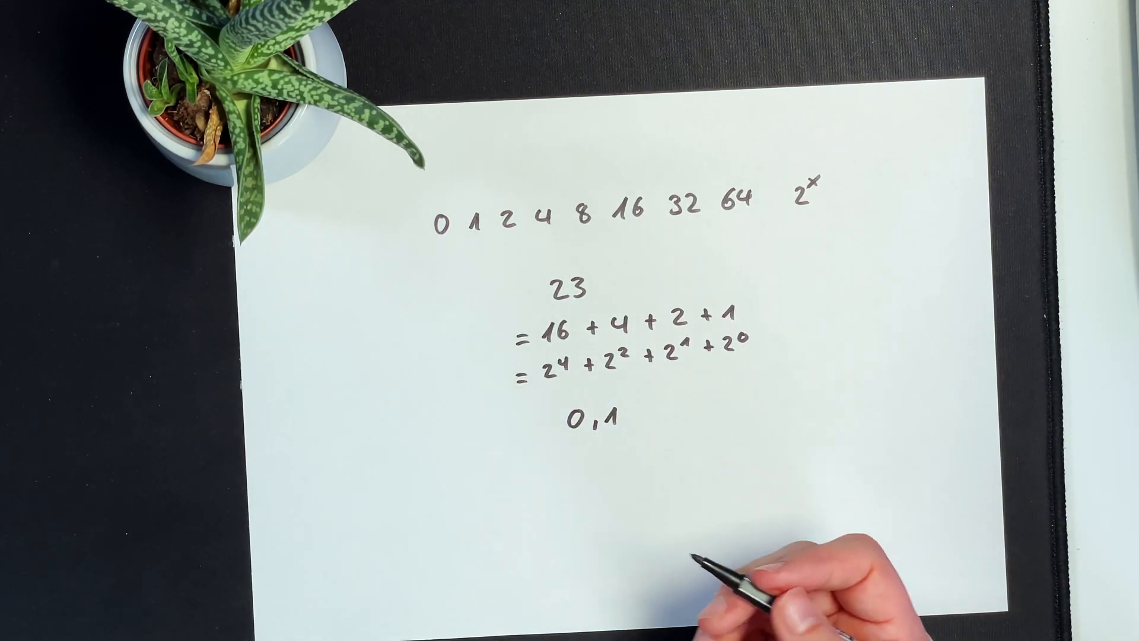
{"action": "type", "text": "23 = 1"}
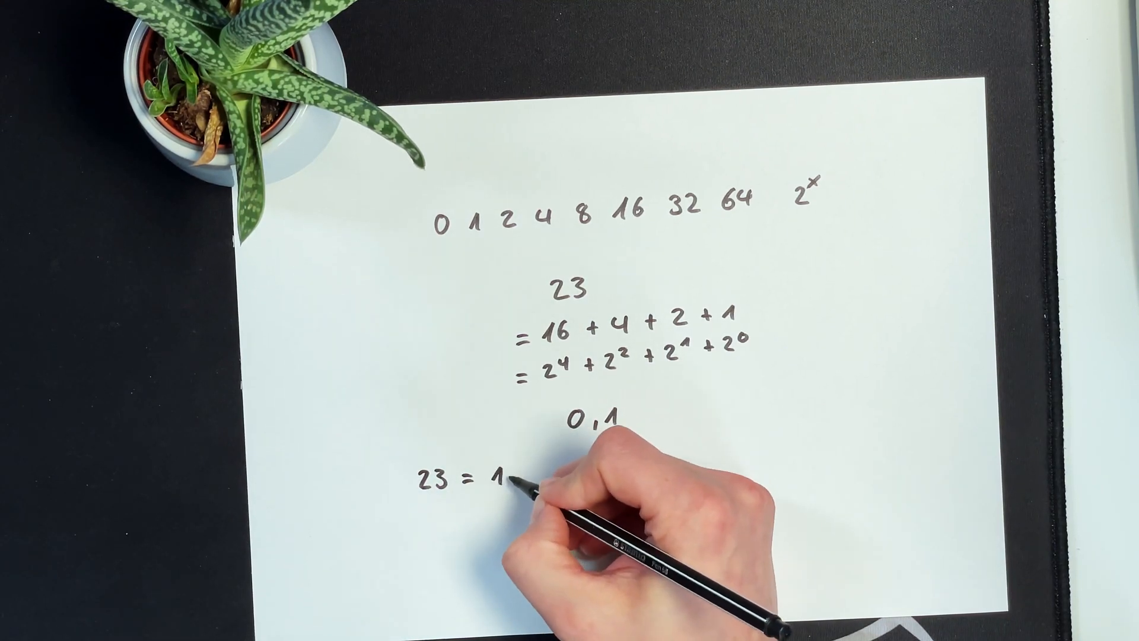
{"action": "type", "text": "·2"}
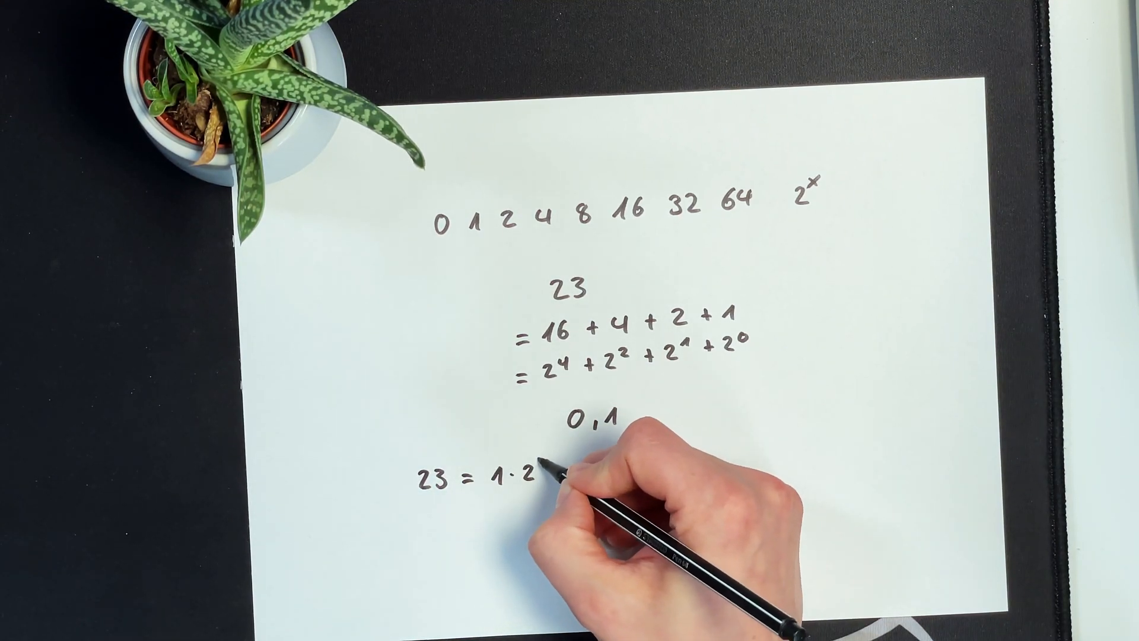